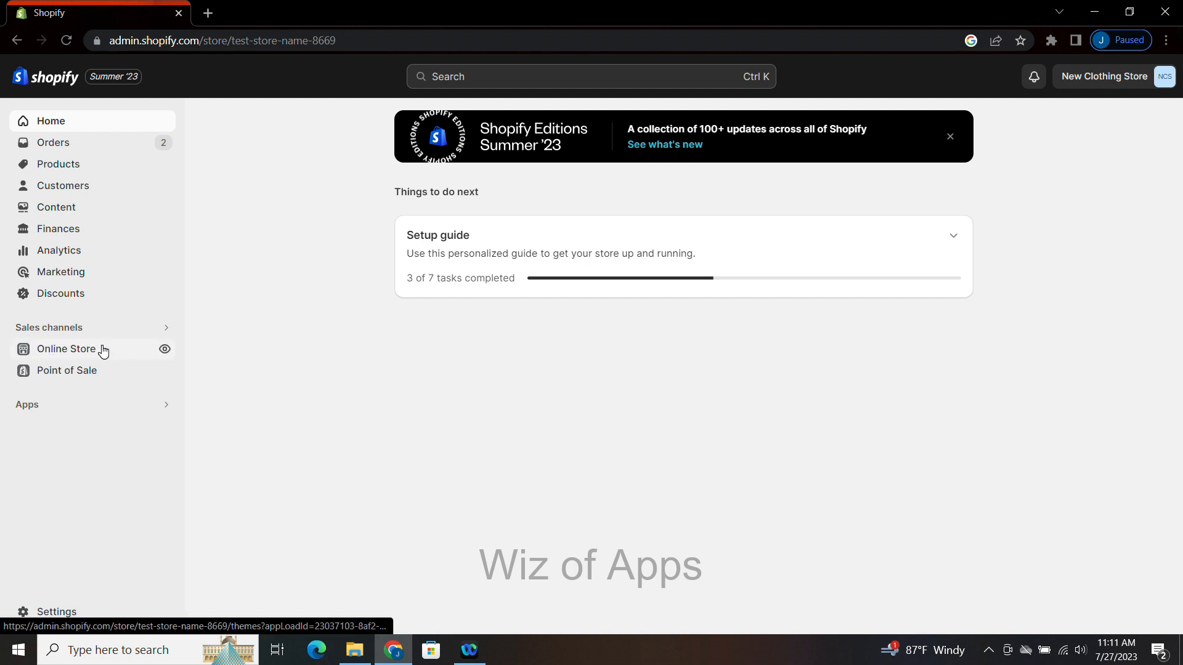
Go to Online Store in the admin sidebar to reach the Themes page.
{"action": "left_click", "coordinate": [66, 349]}
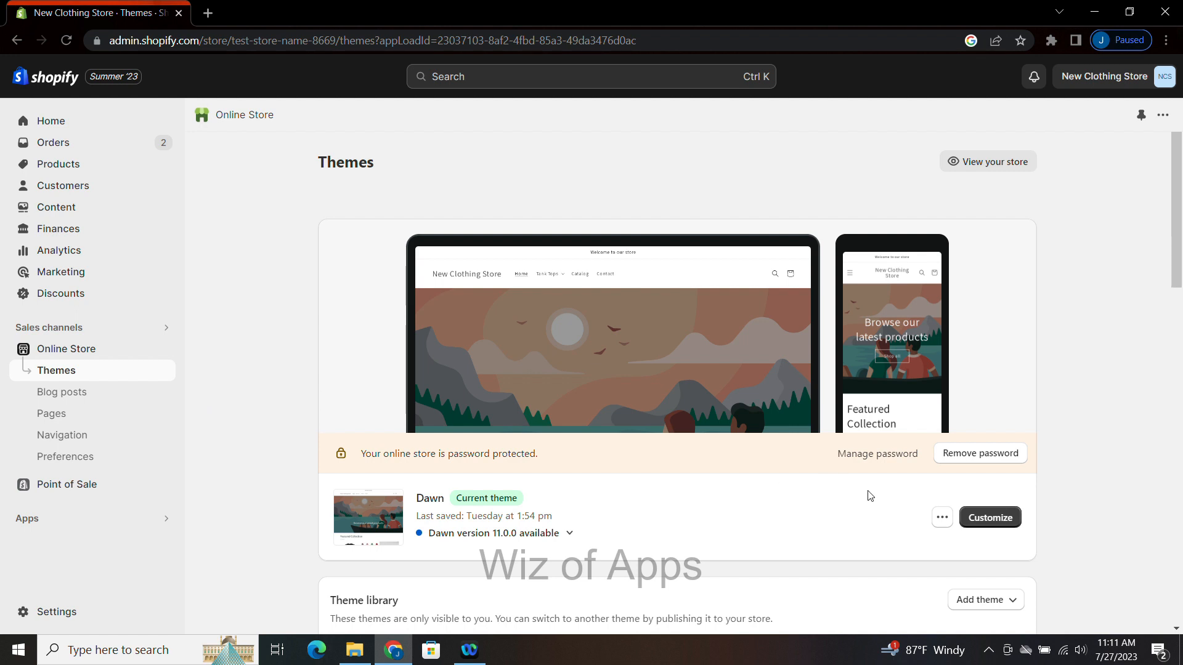
Customize the Dawn theme to enter the theme editor on the home page.
{"action": "left_click", "coordinate": [989, 516]}
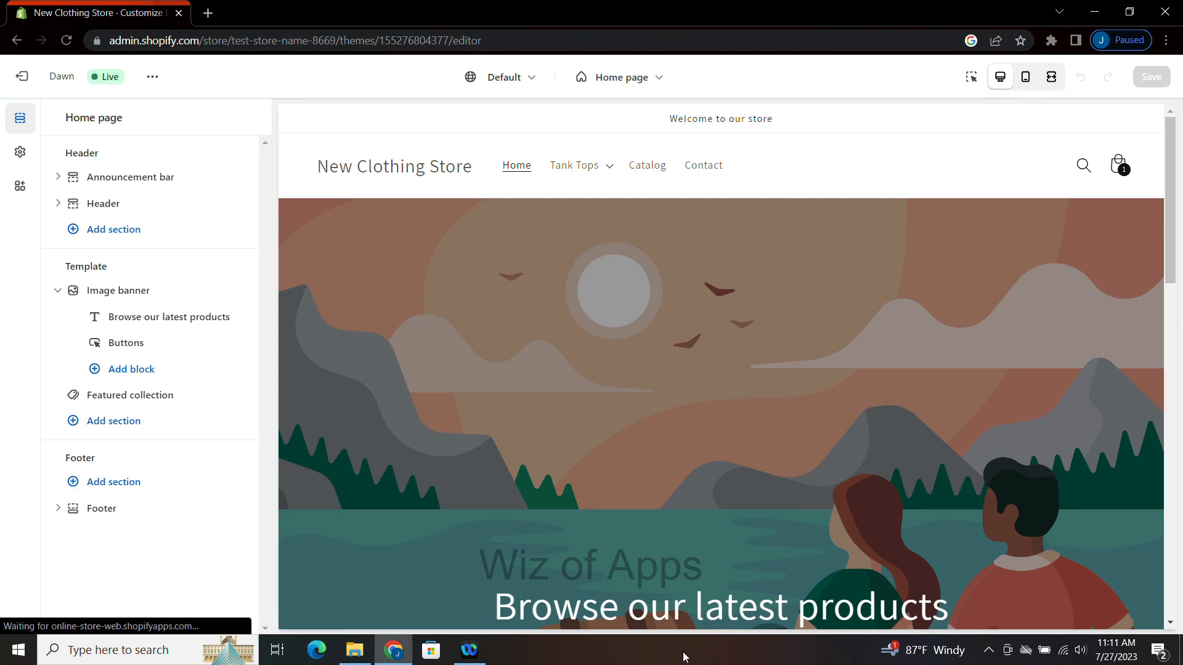
{"action": "mouse_move", "coordinate": [106, 176]}
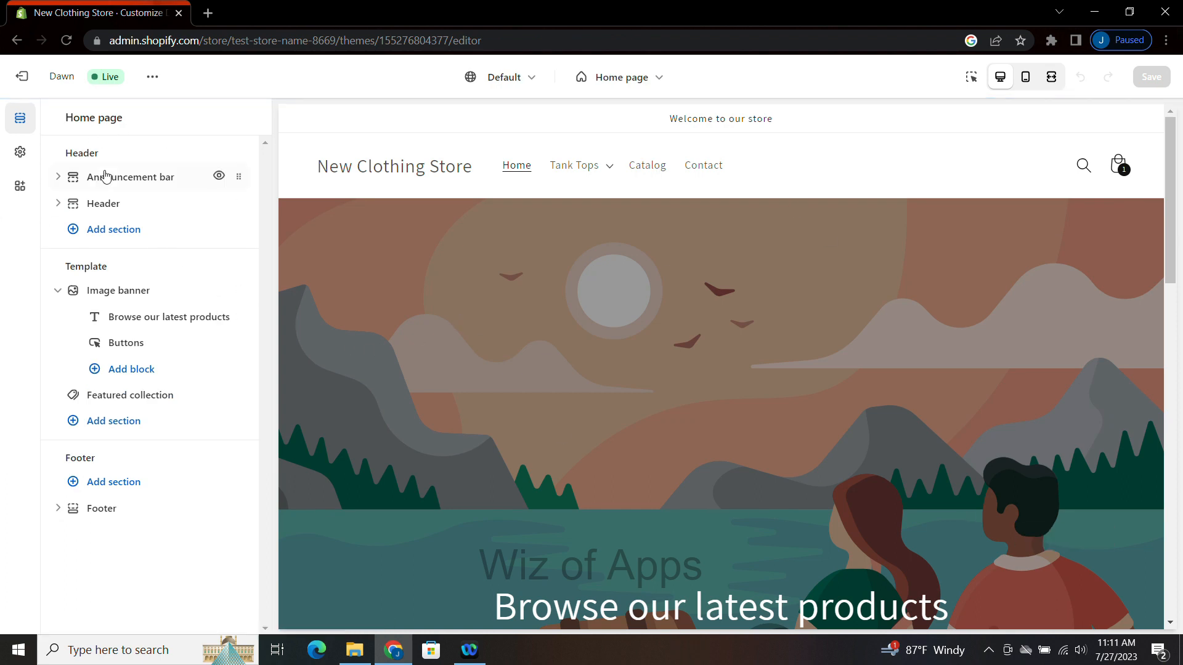
{"action": "mouse_move", "coordinate": [133, 183]}
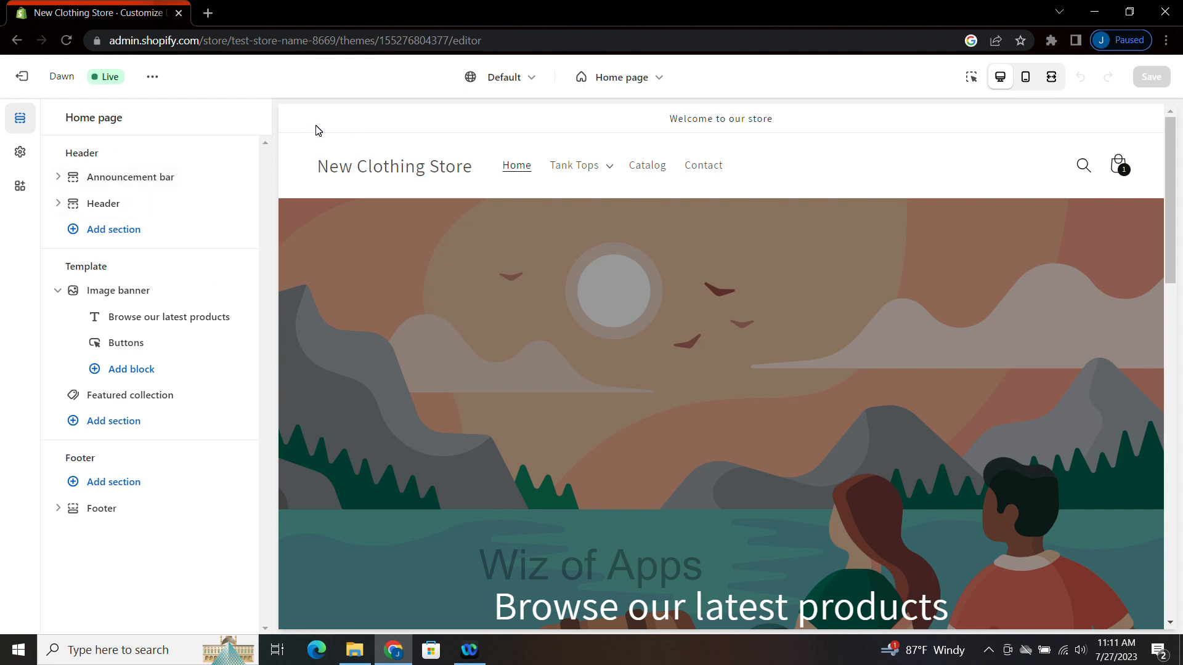
{"action": "mouse_move", "coordinate": [746, 187]}
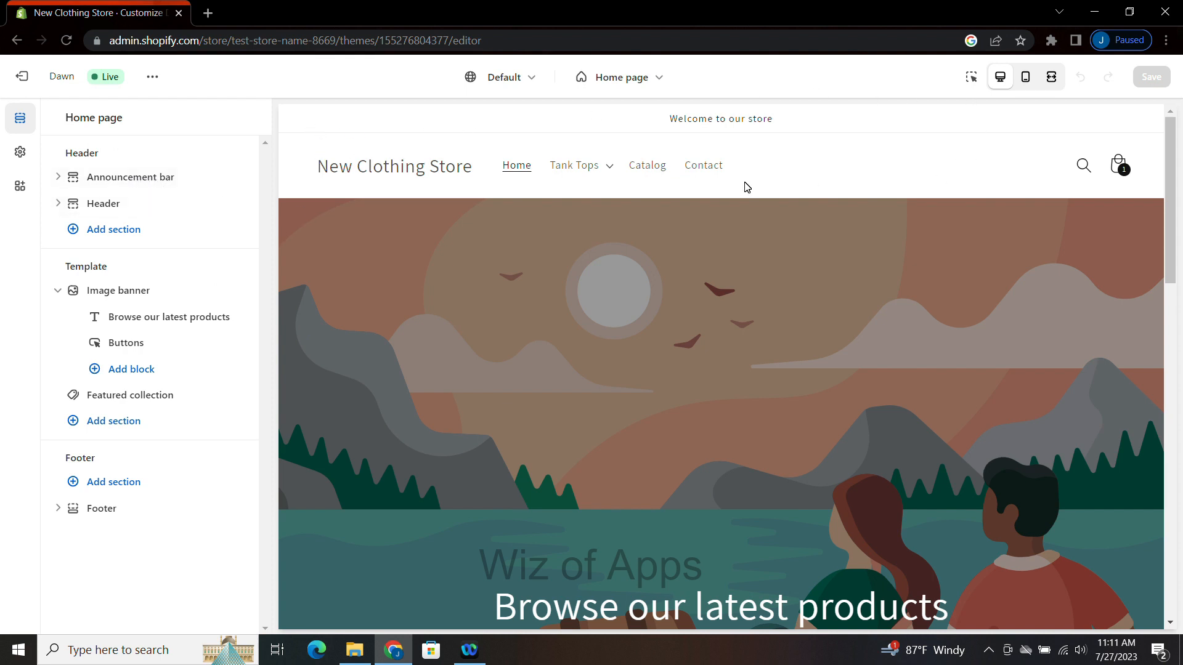
{"action": "mouse_move", "coordinate": [21, 152]}
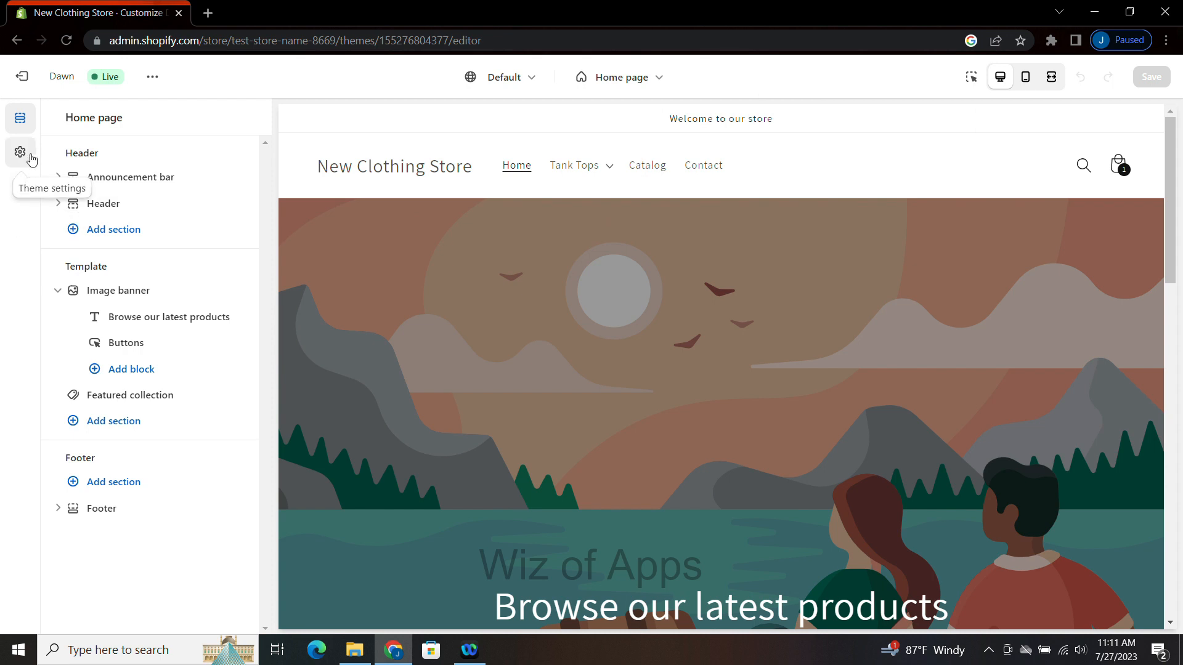
Reach Scheme 1's colour editor through Theme settings > Colors.
{"action": "left_click", "coordinate": [20, 151]}
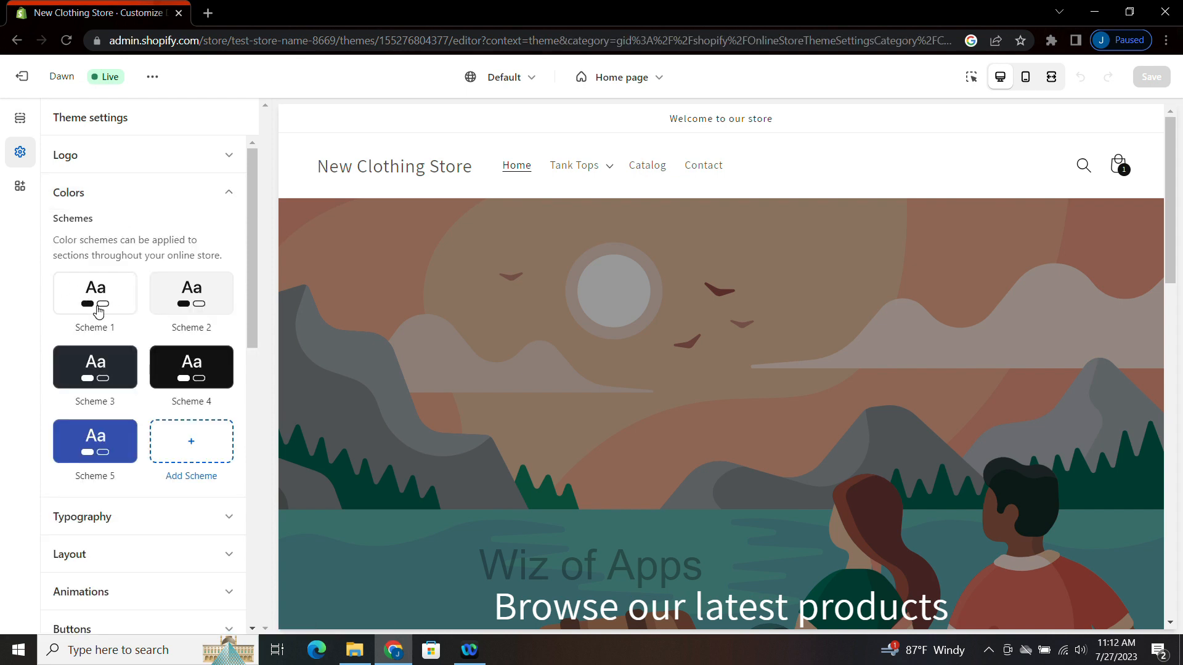
{"action": "left_click", "coordinate": [95, 294]}
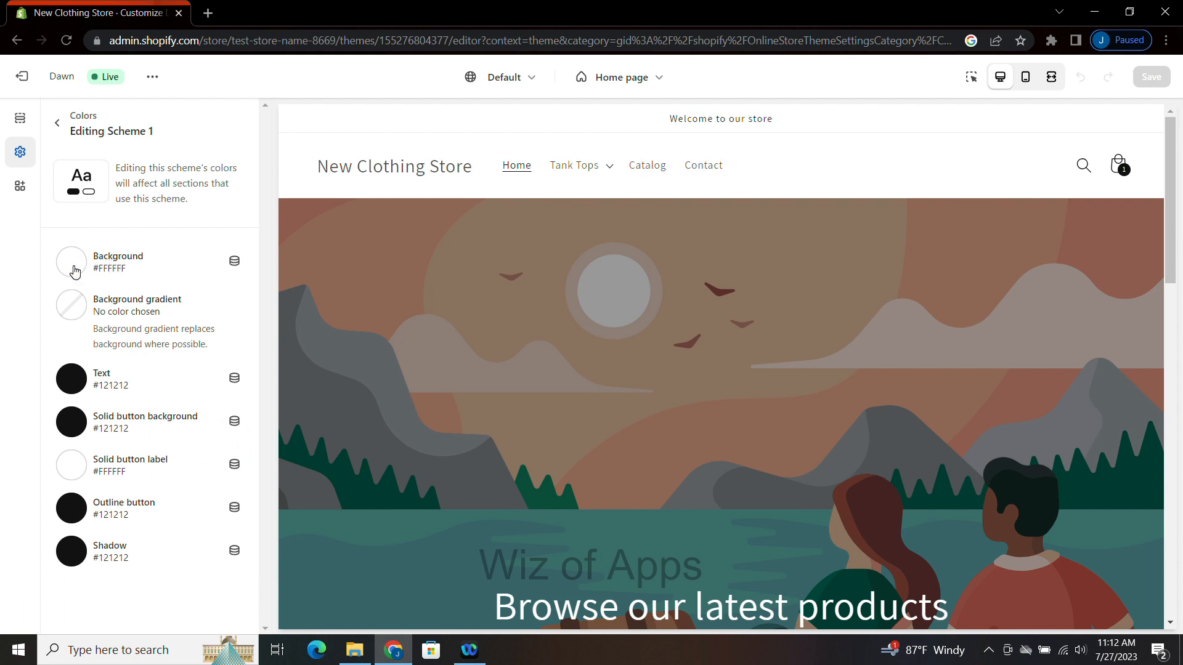
Set Scheme 1's Background colour to blue #0F24F0 via the hex field.
{"action": "left_click", "coordinate": [71, 261]}
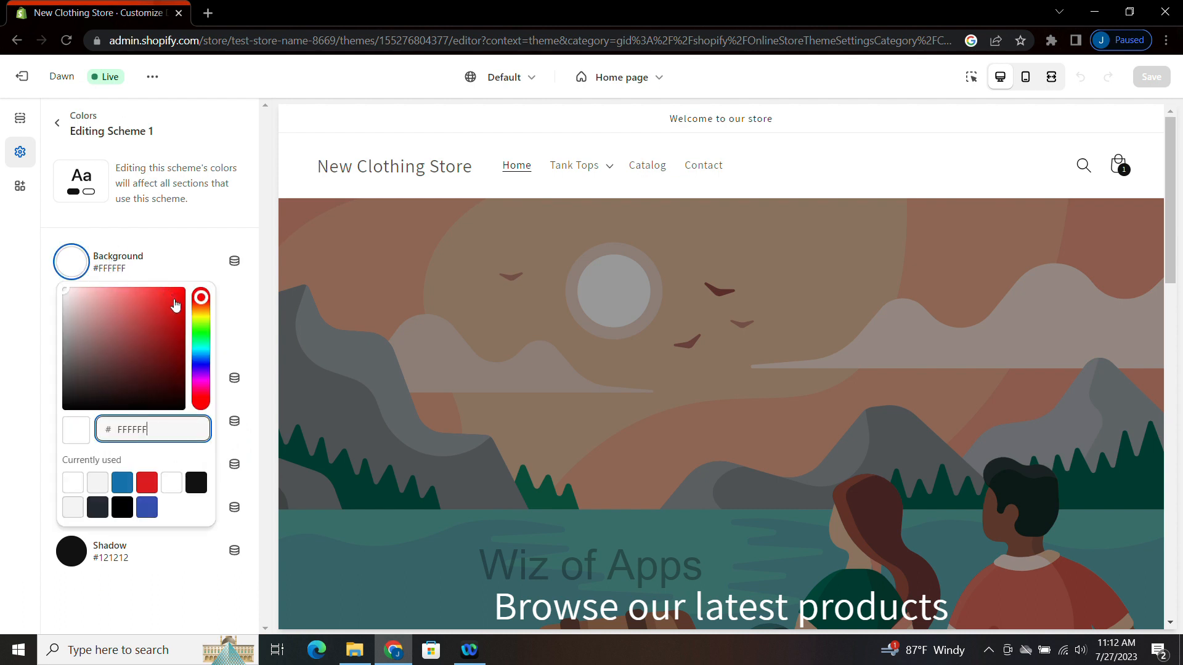
{"action": "type", "text": "F00F0F"}
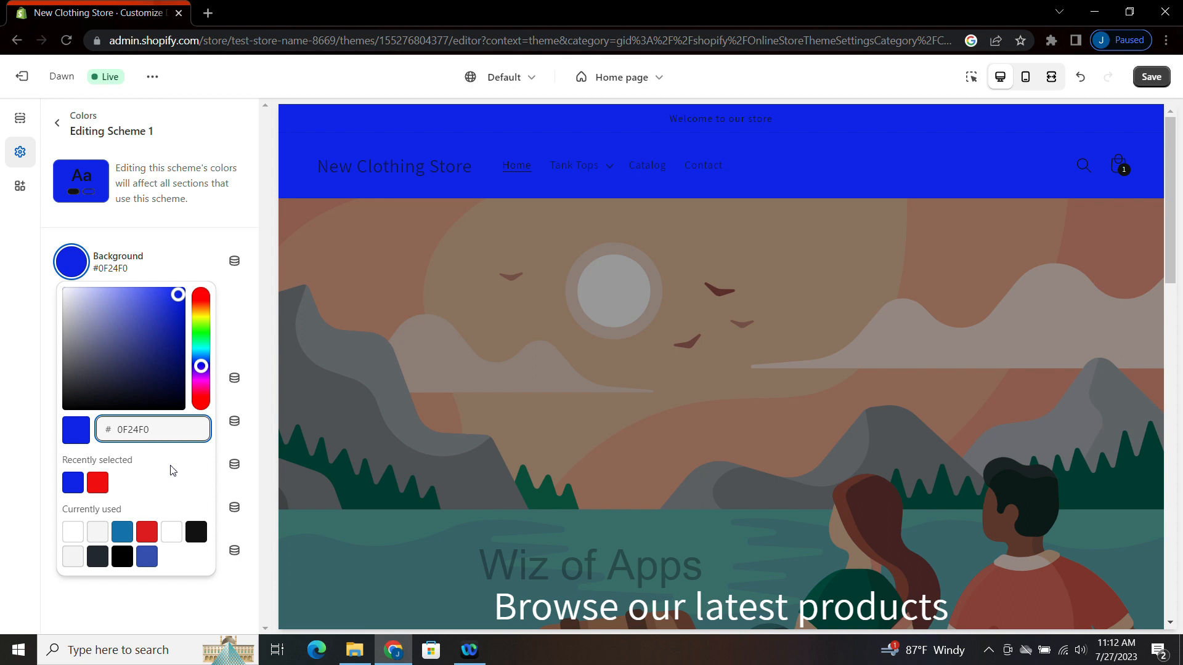
{"action": "left_click", "coordinate": [153, 429]}
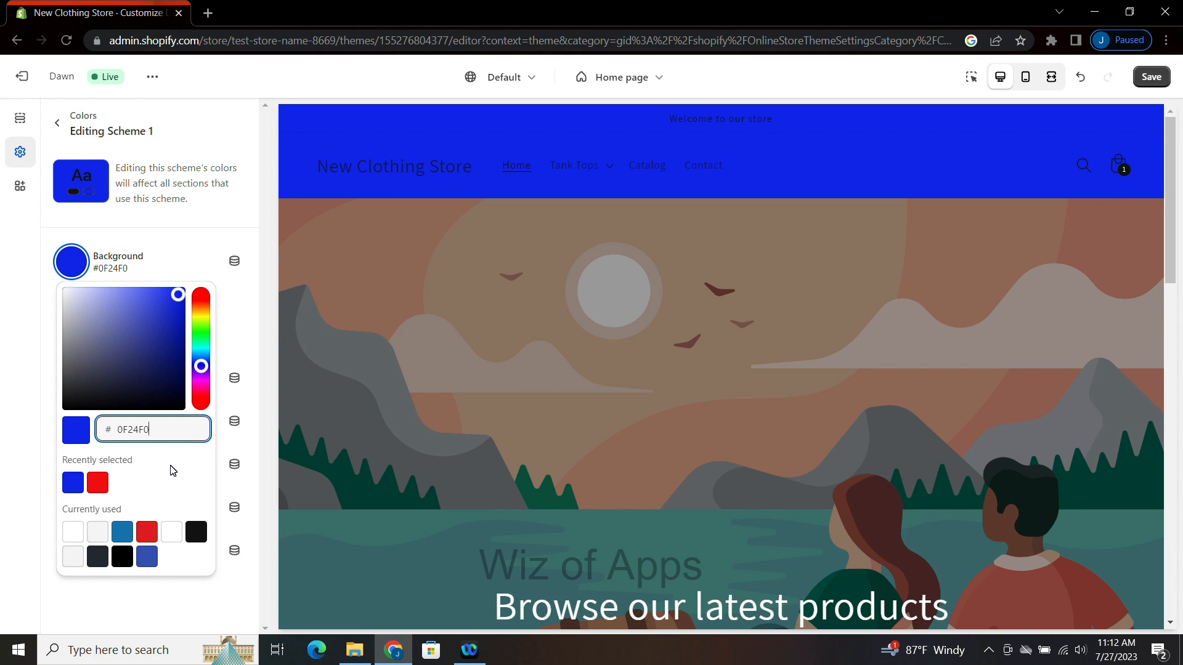